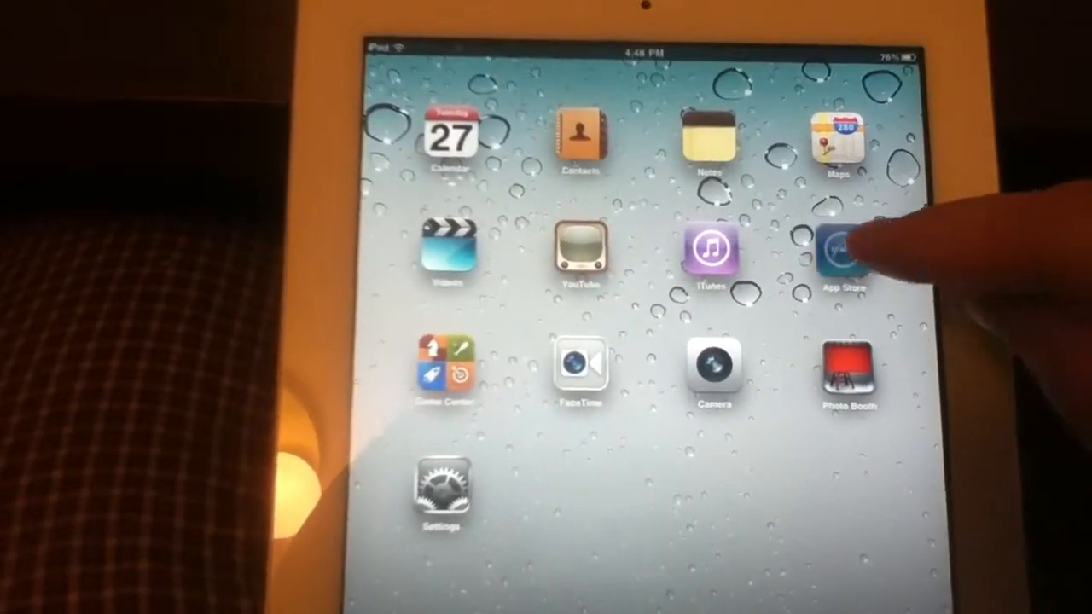
# Step: Find Netflix in Purchased apps not on this iPad, view its page, and start installing it
pyautogui.click(843, 247)
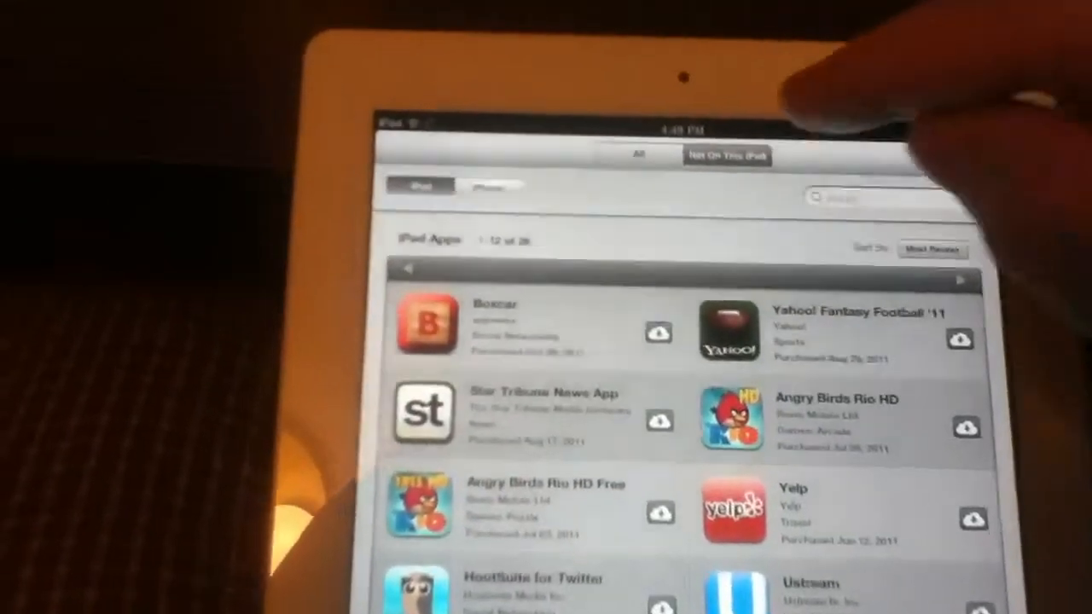
pyautogui.scroll(-3)
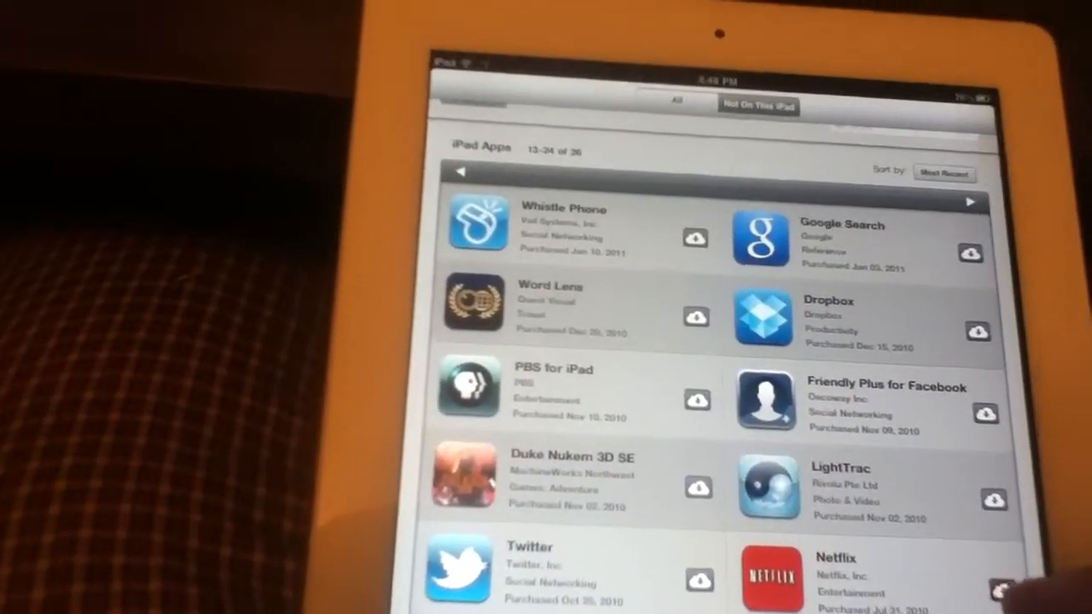
pyautogui.click(771, 571)
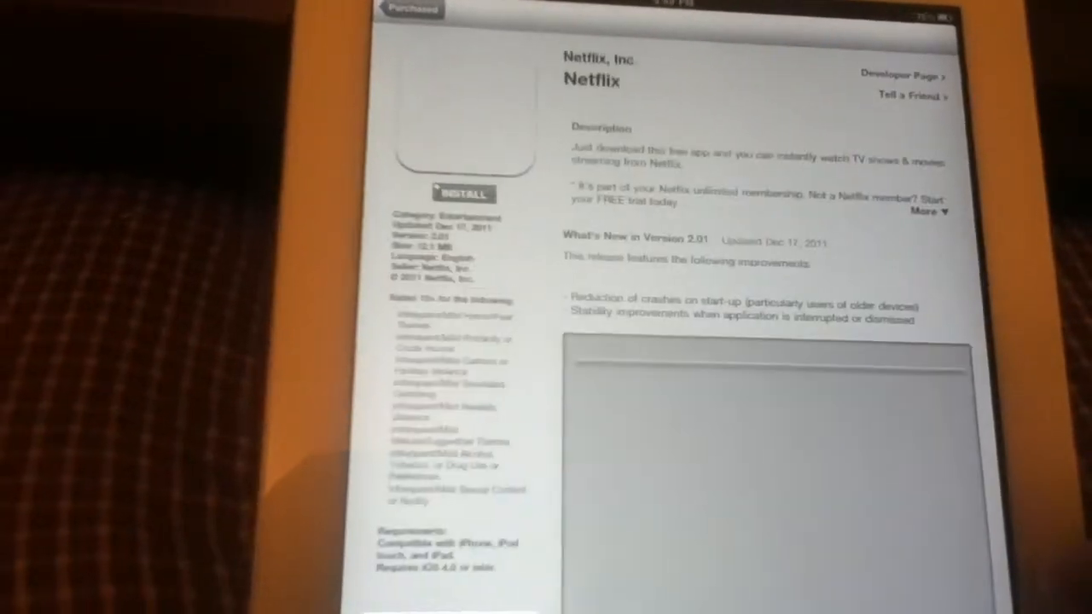
pyautogui.click(464, 194)
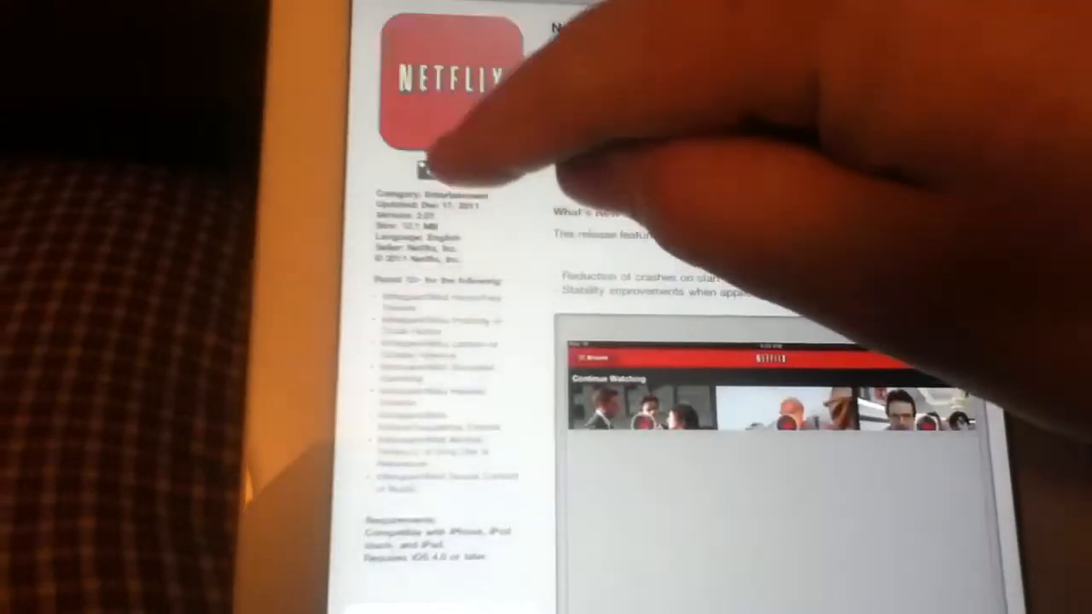